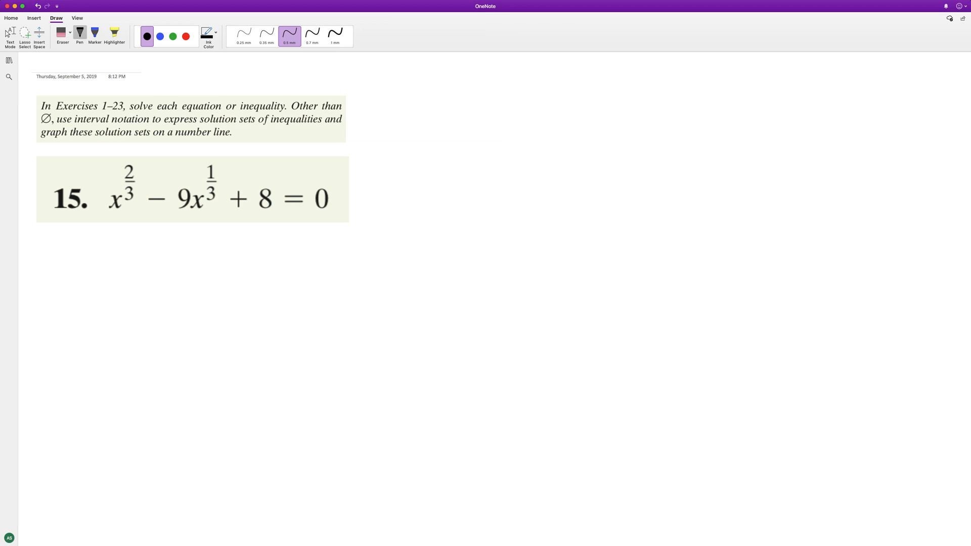
Step: Handwrite the substitution u = 1/3 to the right of the printed instructions
{"action": "left_click_drag", "start_coordinate": [376, 99], "coordinate": [396, 121]}
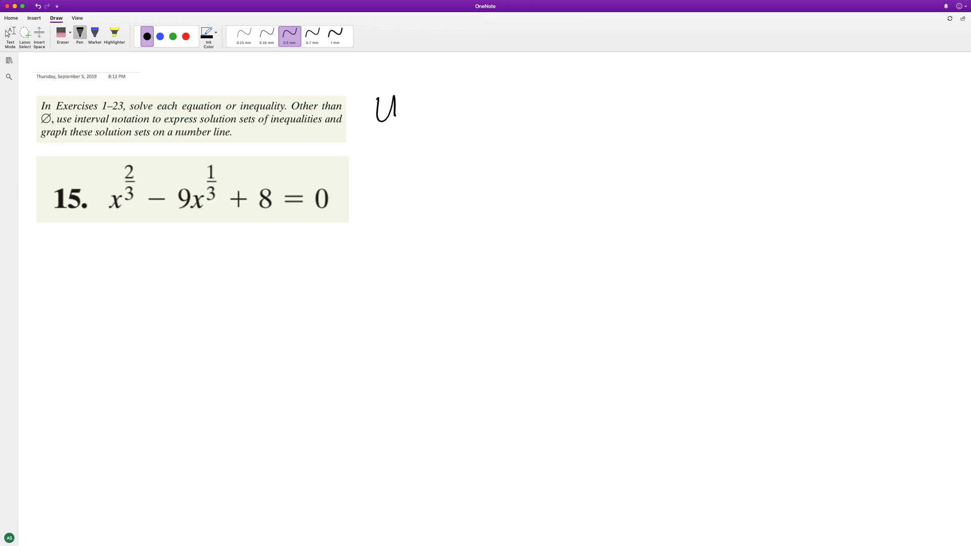
{"action": "left_click_drag", "start_coordinate": [403, 106], "coordinate": [431, 106]}
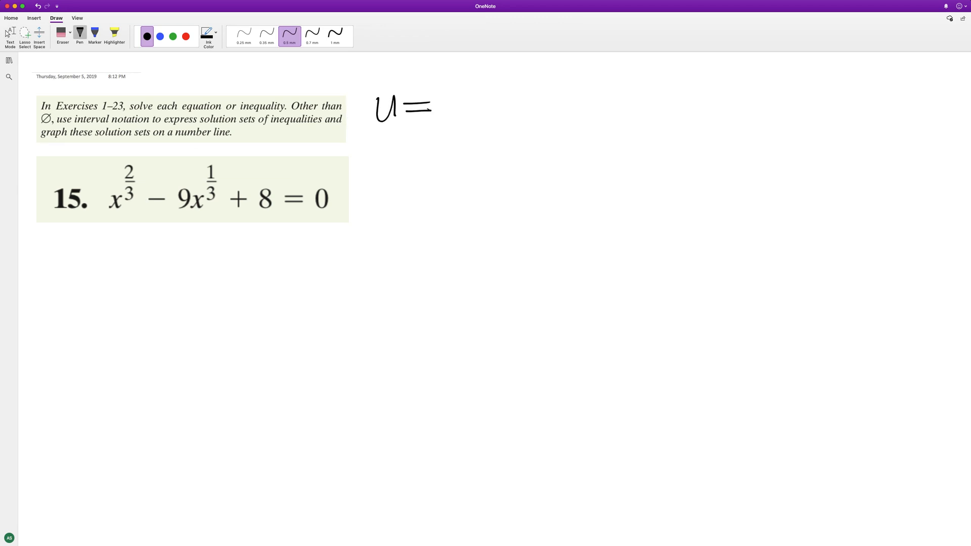
{"action": "left_click_drag", "start_coordinate": [455, 68], "coordinate": [457, 102]}
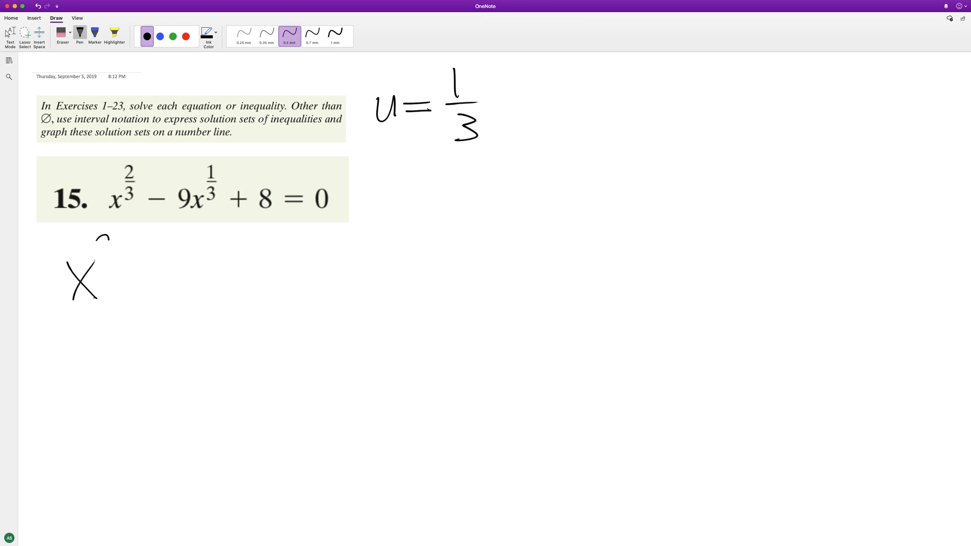
Step: Ink x^(2u) − 9x^u + 8 = 0 under problem 15 and begin an opening parenthesis below it
{"action": "left_click_drag", "start_coordinate": [96, 242], "coordinate": [172, 282]}
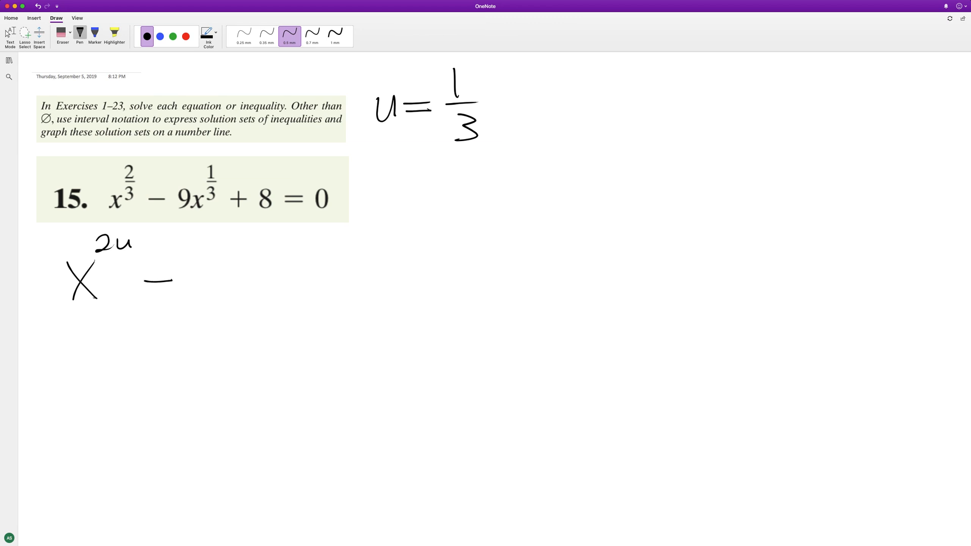
{"action": "left_click_drag", "start_coordinate": [204, 257], "coordinate": [207, 285]}
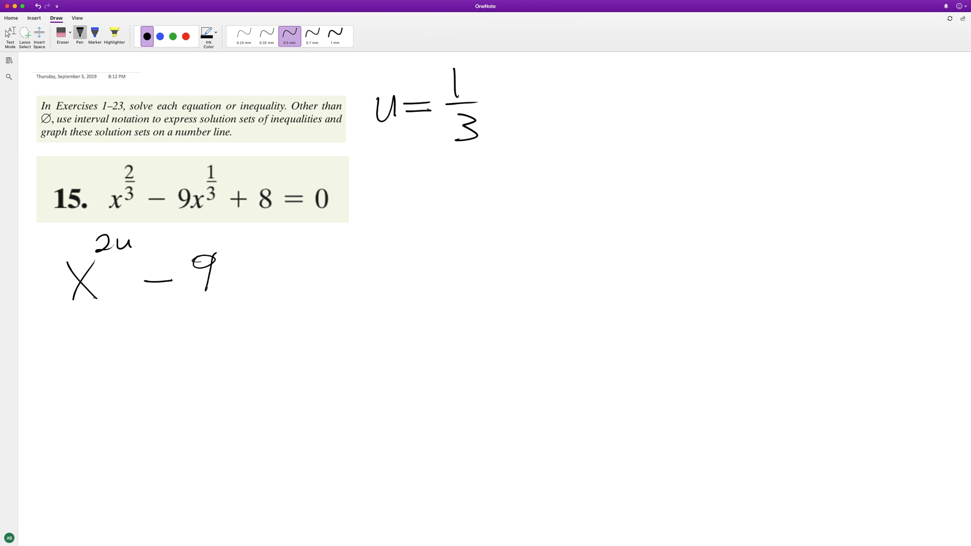
{"action": "left_click_drag", "start_coordinate": [90, 259], "coordinate": [108, 294]}
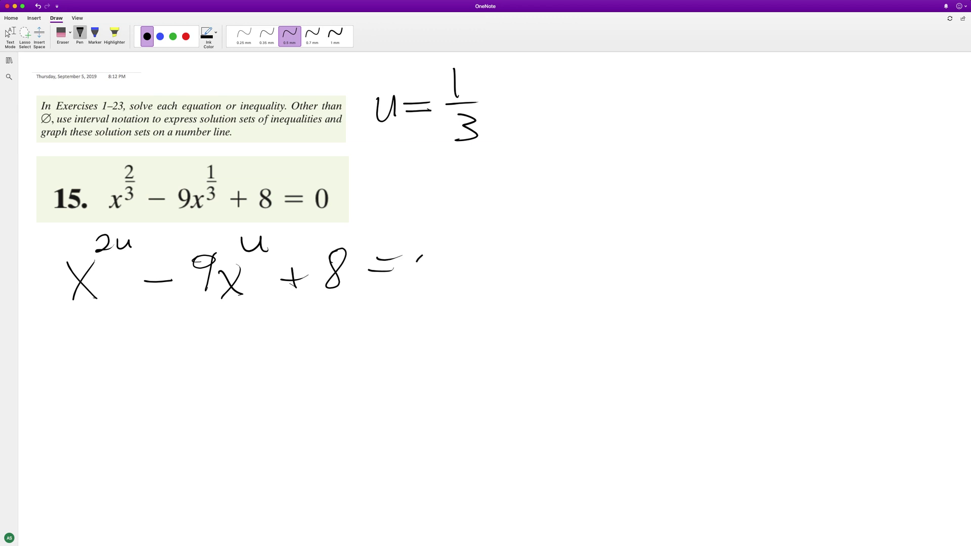
{"action": "left_click_drag", "start_coordinate": [420, 248], "coordinate": [433, 285]}
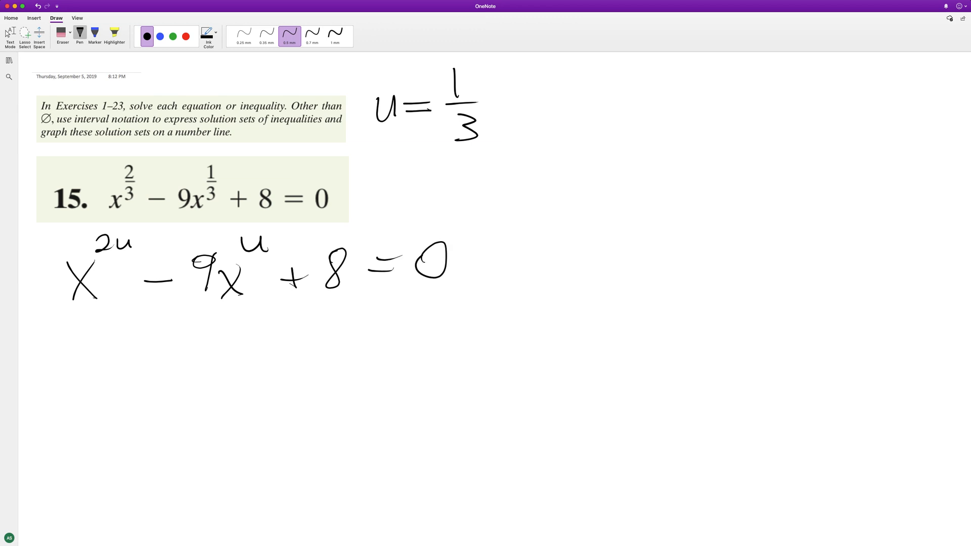
{"action": "left_click_drag", "start_coordinate": [61, 353], "coordinate": [71, 426]}
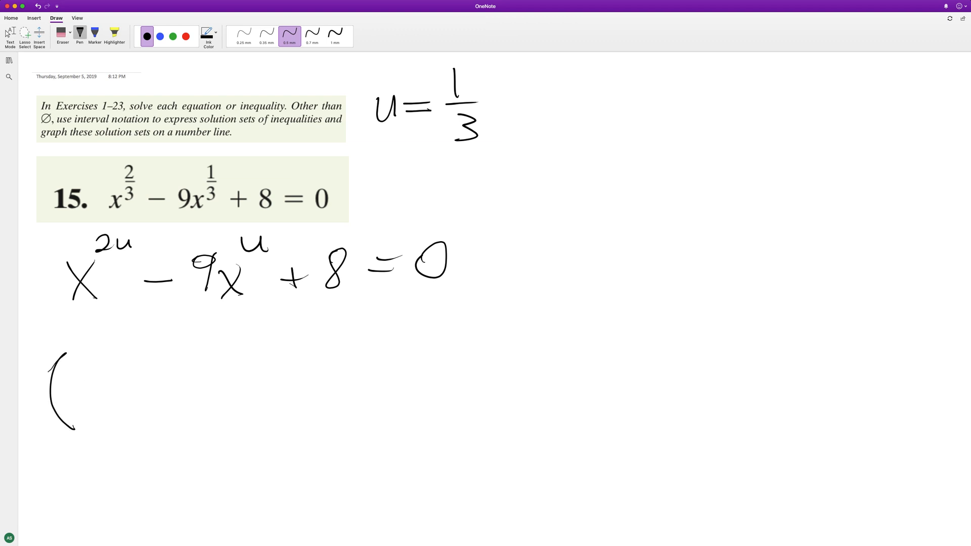
Step: Write the factored form (x^u − 8)(x^u − 1) and start "x =" on the next line
{"action": "left_click_drag", "start_coordinate": [81, 377], "coordinate": [114, 414]}
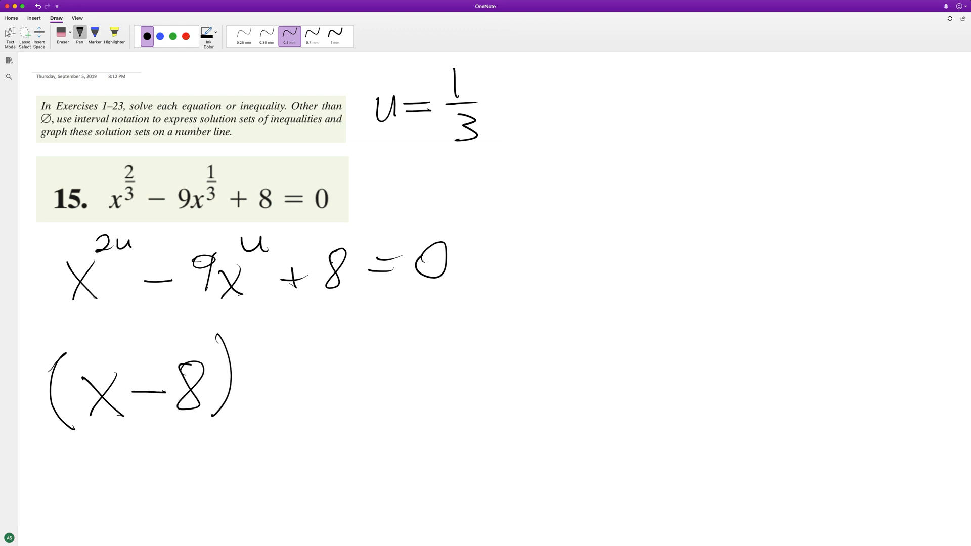
{"action": "left_click_drag", "start_coordinate": [124, 371], "coordinate": [142, 352]}
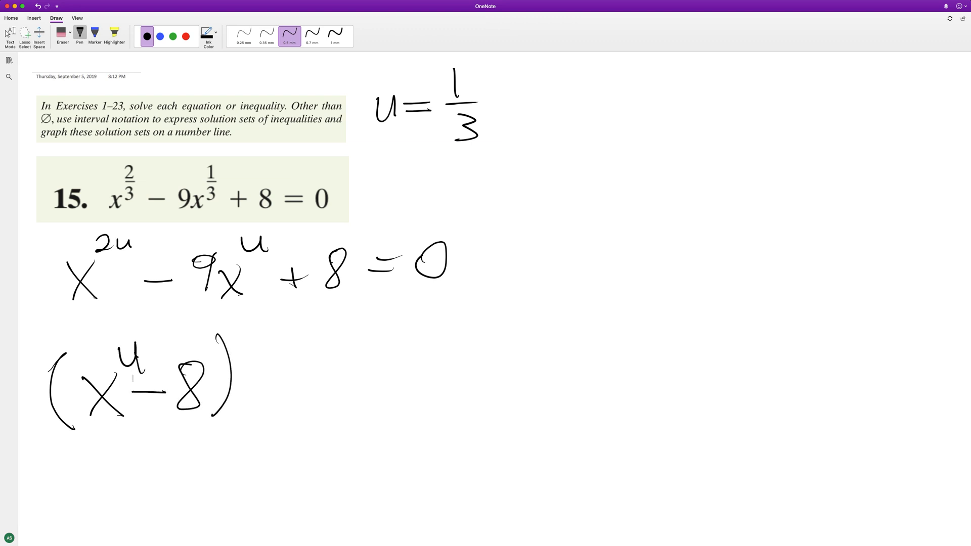
{"action": "left_click_drag", "start_coordinate": [247, 347], "coordinate": [298, 415]}
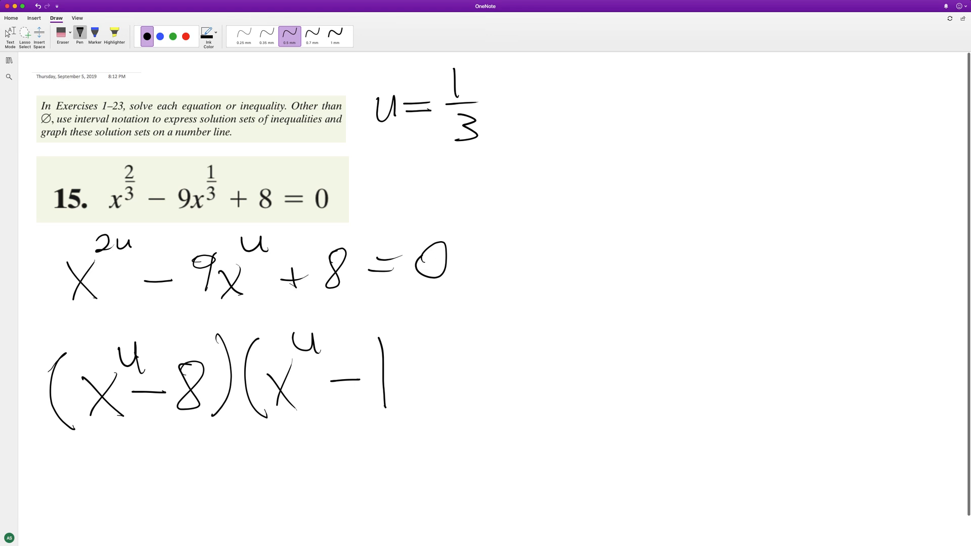
{"action": "left_click_drag", "start_coordinate": [402, 321], "coordinate": [409, 408]}
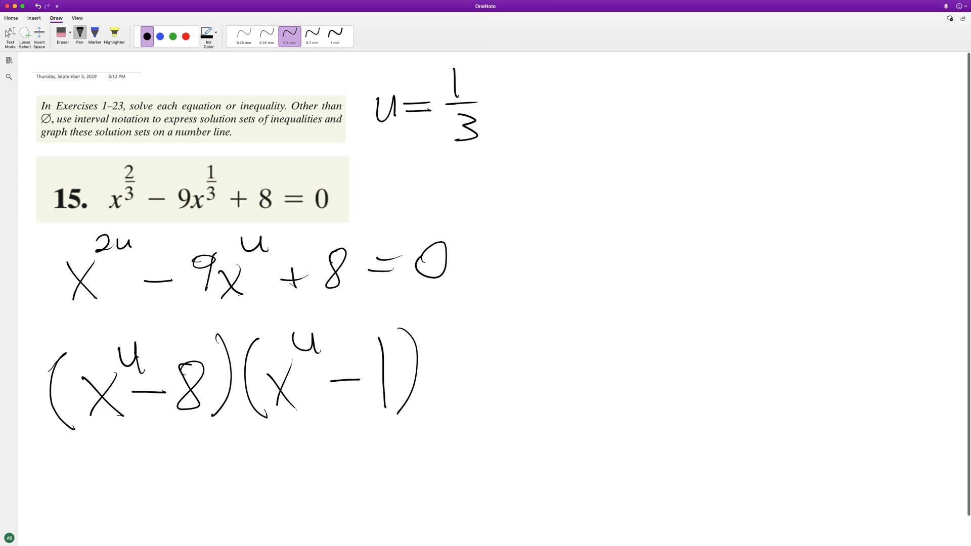
{"action": "left_click_drag", "start_coordinate": [71, 470], "coordinate": [163, 489]}
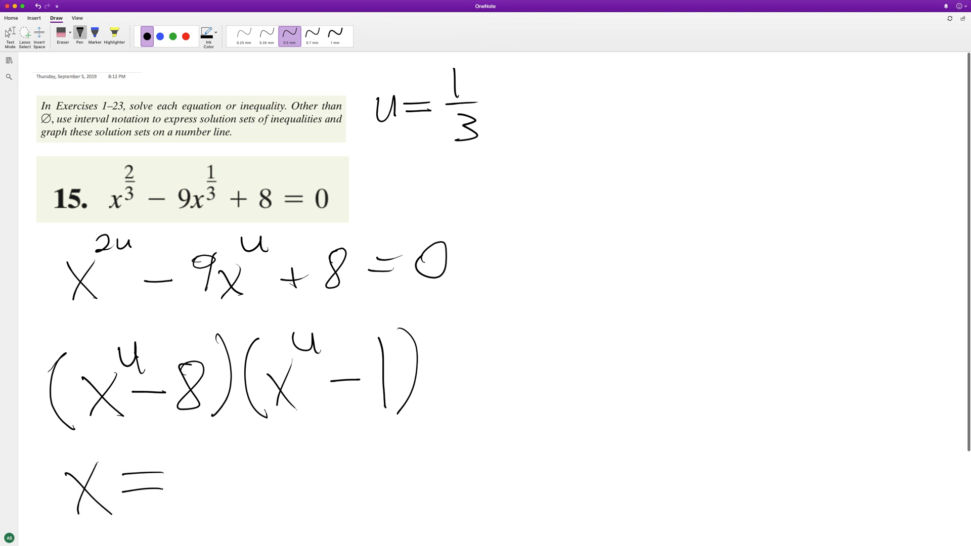
Step: Write and circle the answer x = 1, 8, then add 1/3 above the first factor's u
{"action": "left_click_drag", "start_coordinate": [206, 455], "coordinate": [206, 486]}
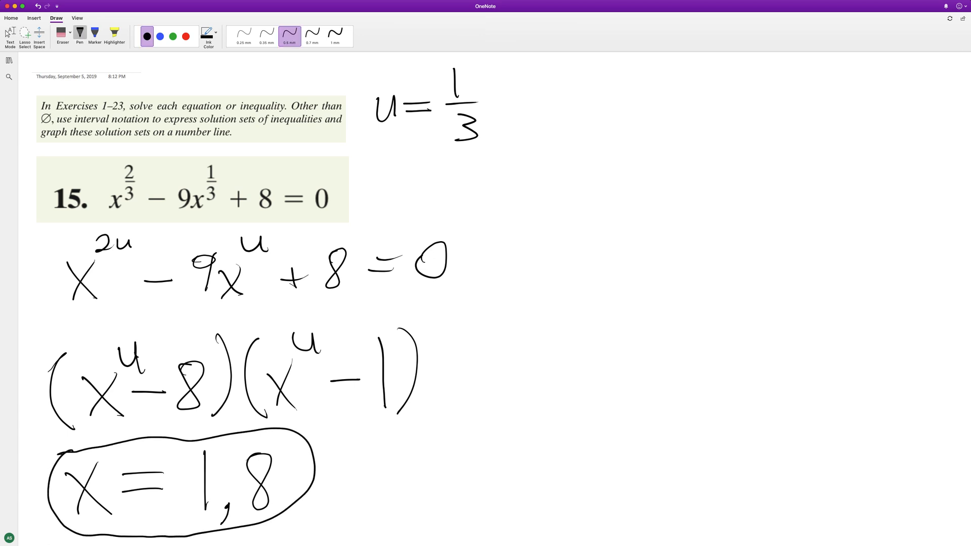
{"action": "left_click_drag", "start_coordinate": [142, 304], "coordinate": [160, 353]}
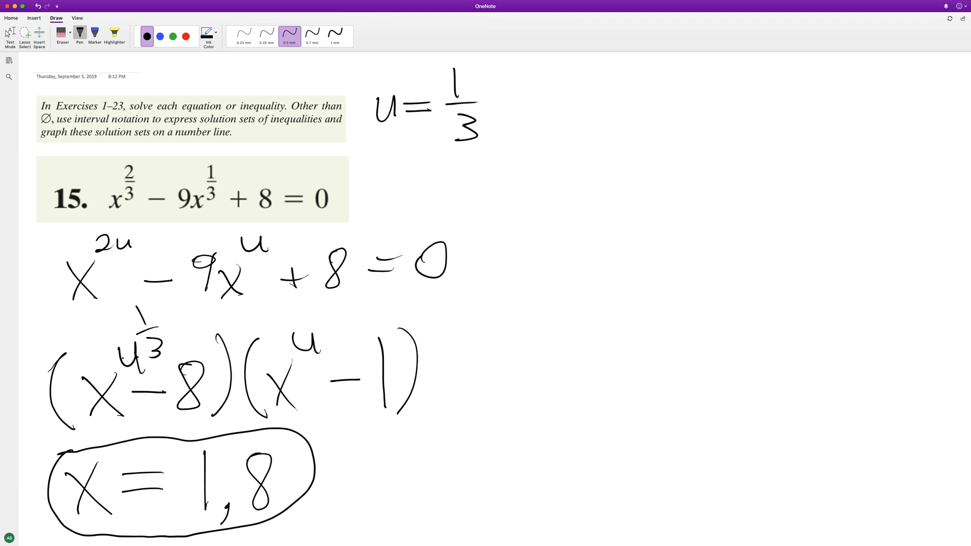